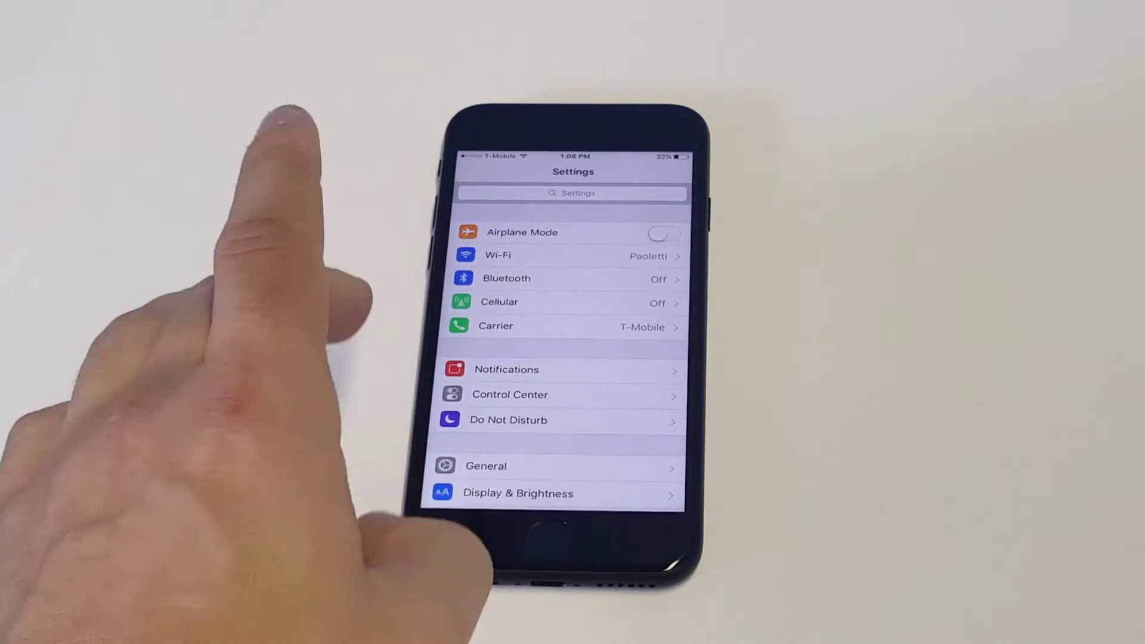
Scroll down the main Settings list toward General to reach Accessibility.
scroll("down", 3)
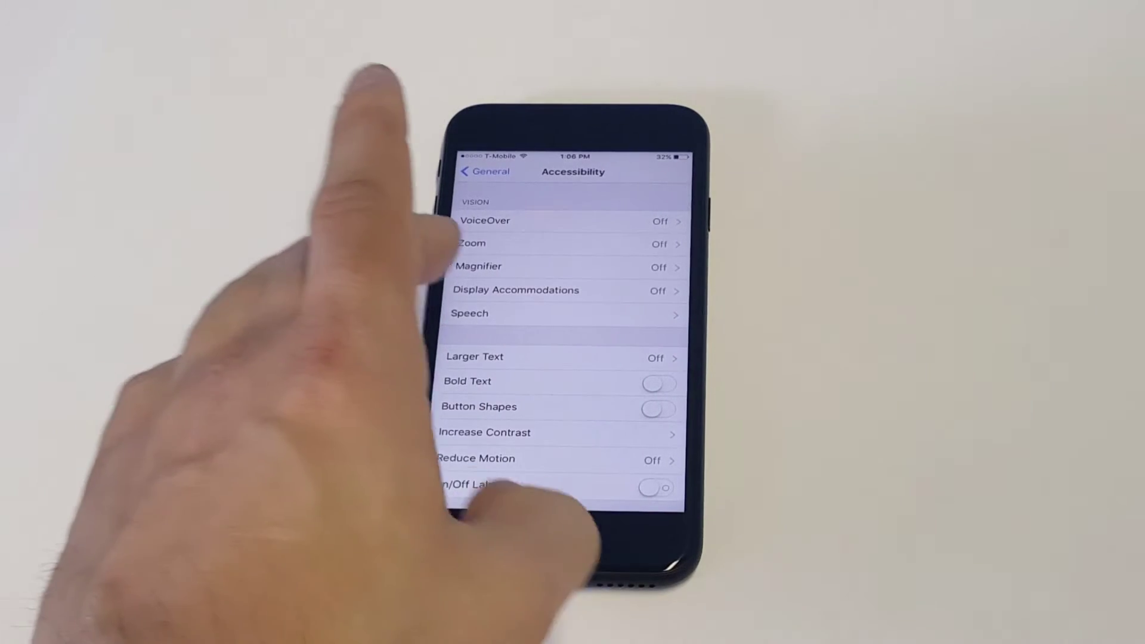
left_click(515, 291)
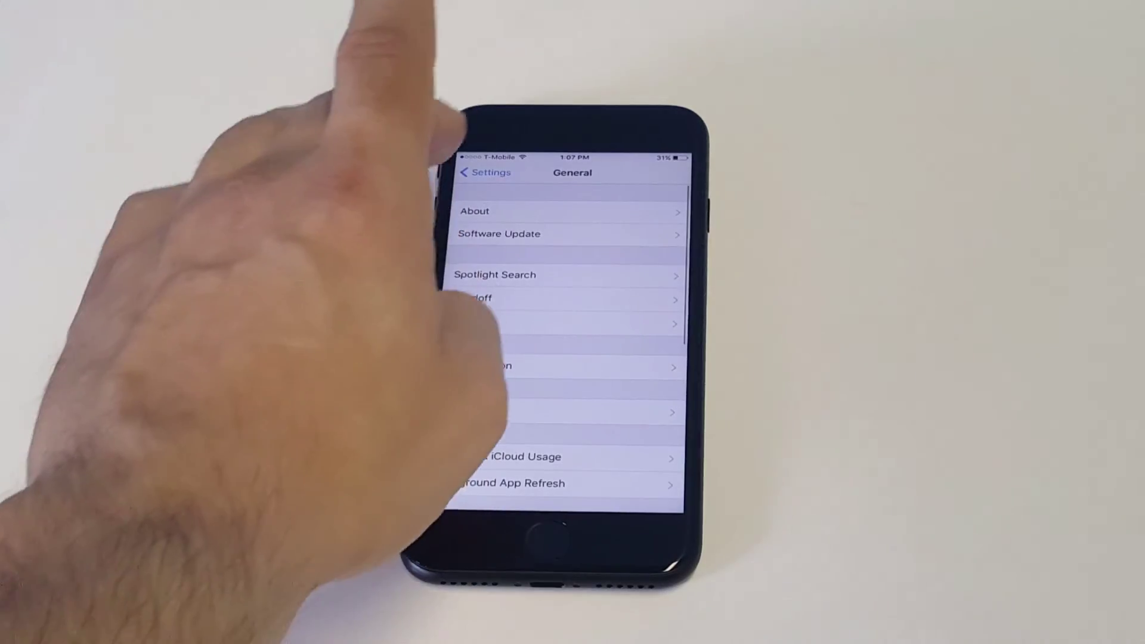
Return to the main Settings list, then exit to the home screen.
left_click(483, 172)
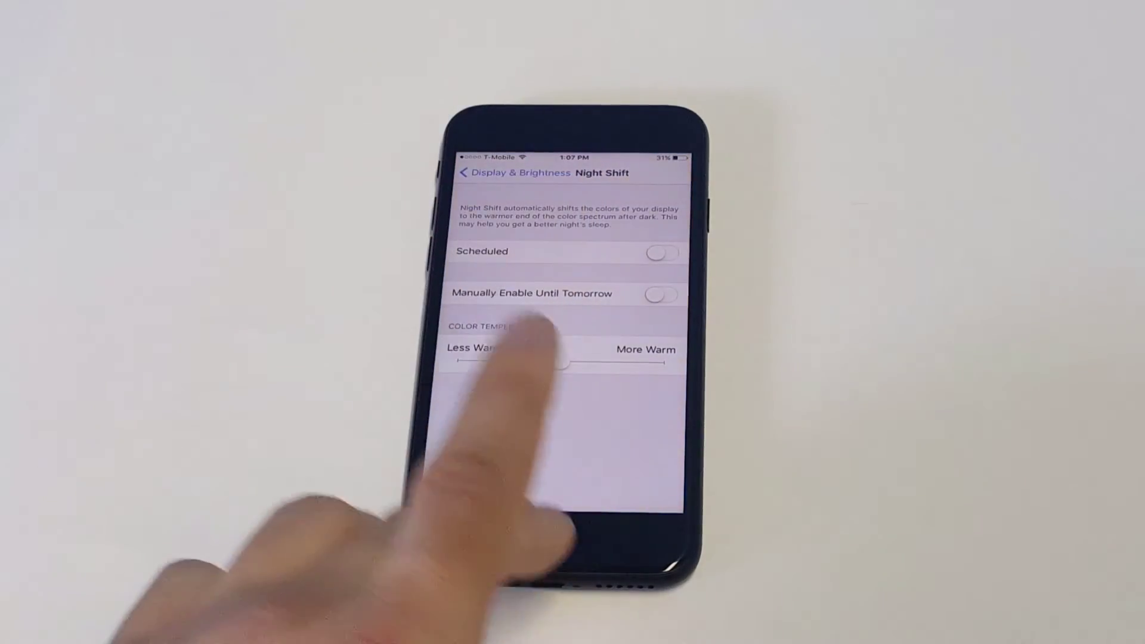
left_click(548, 543)
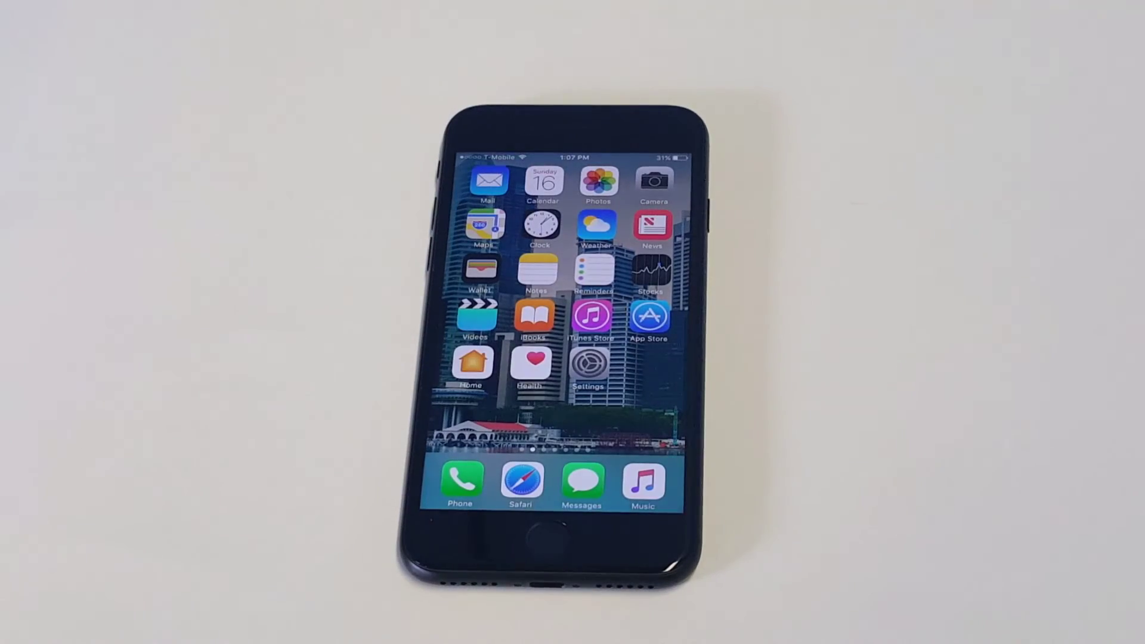